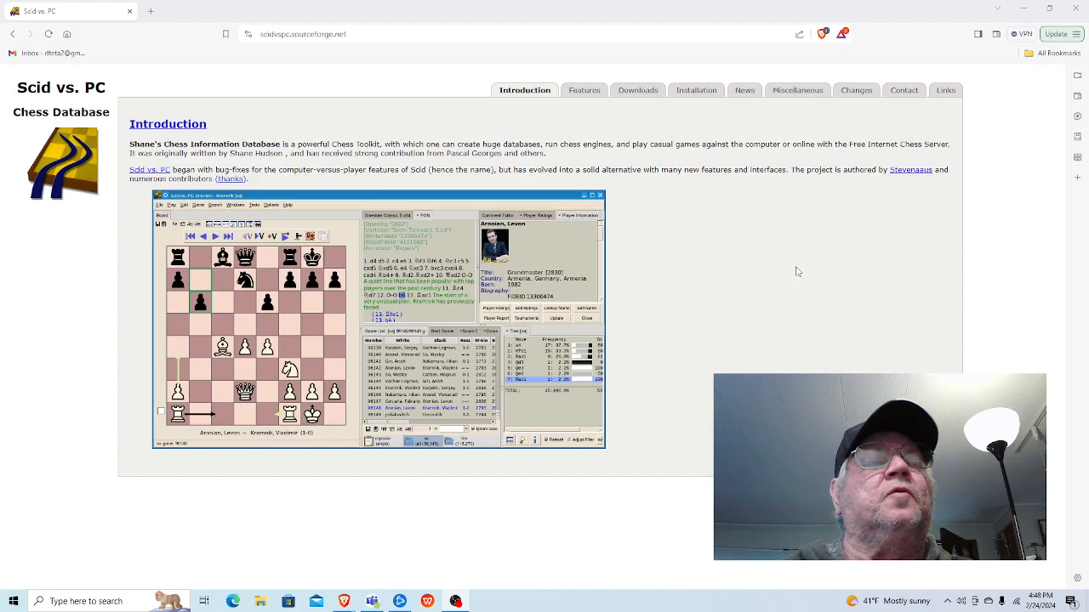
pyautogui.moveTo(821, 286)
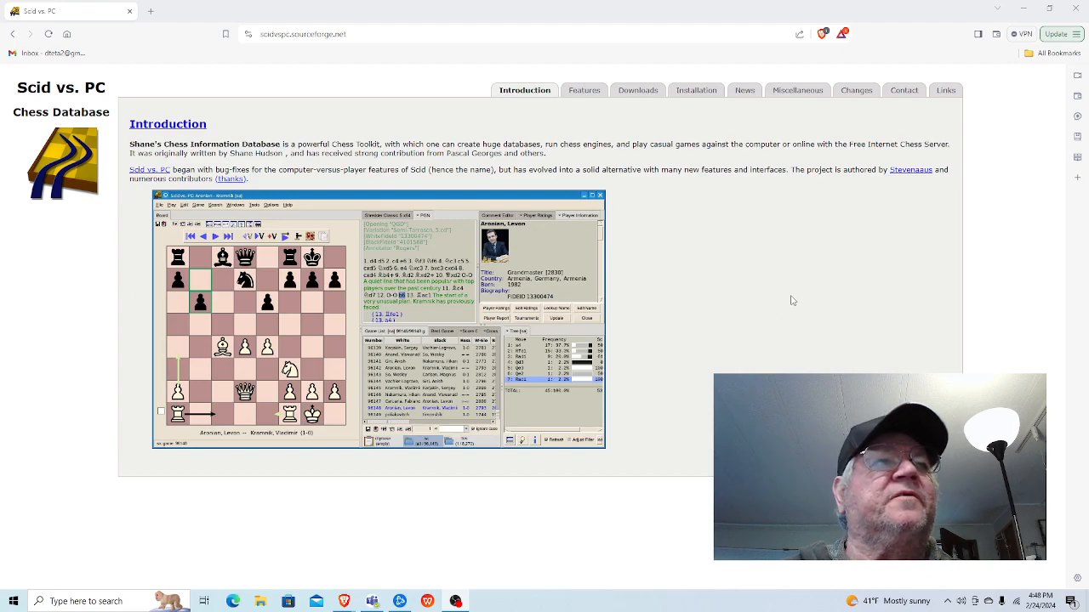
pyautogui.moveTo(792, 300)
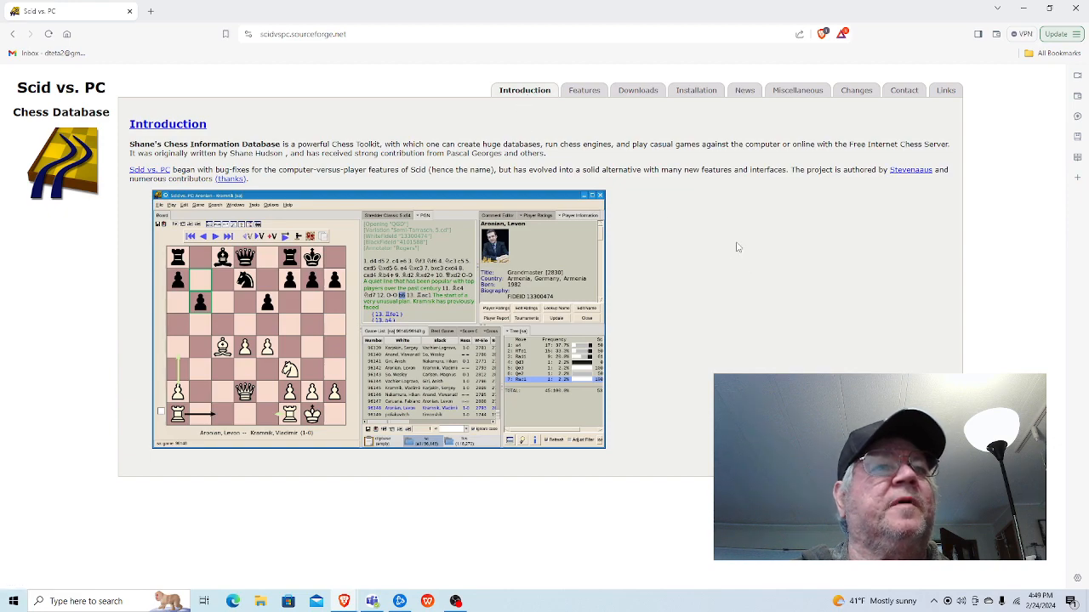
pyautogui.moveTo(581, 372)
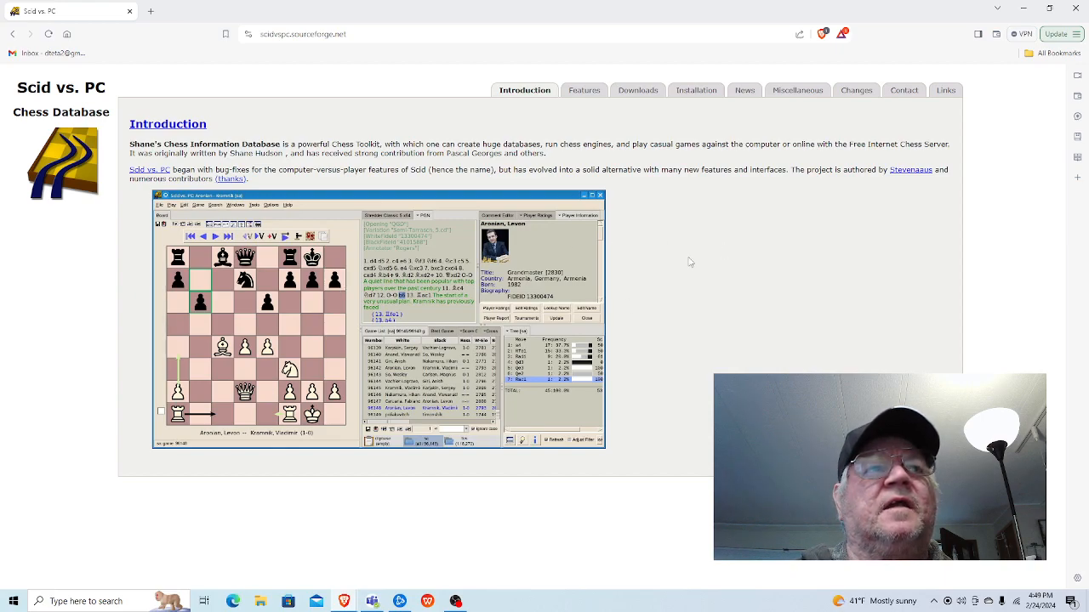
pyautogui.moveTo(623, 290)
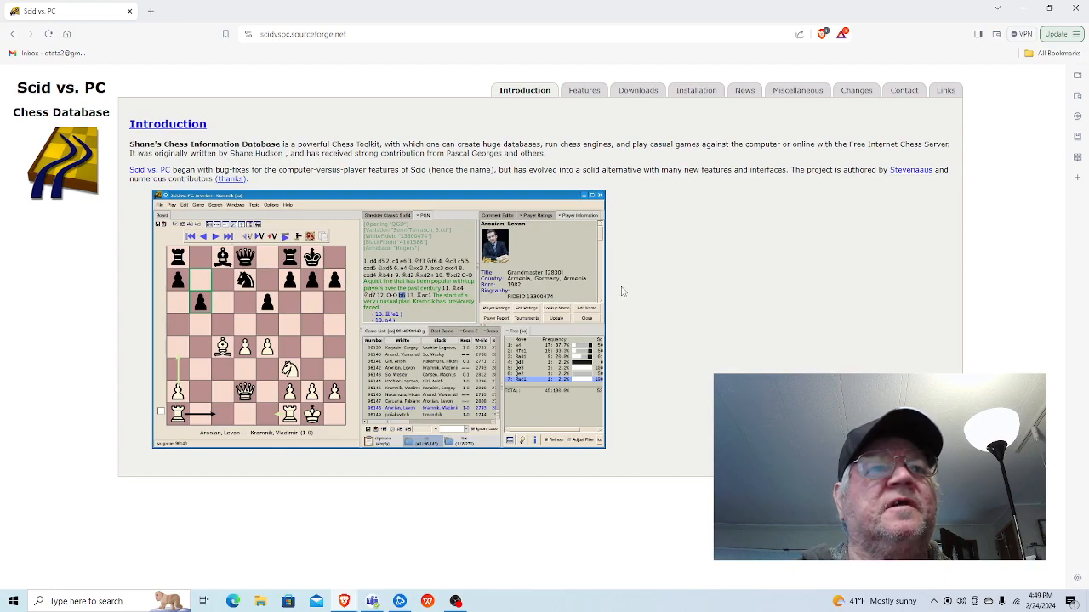
pyautogui.moveTo(770, 272)
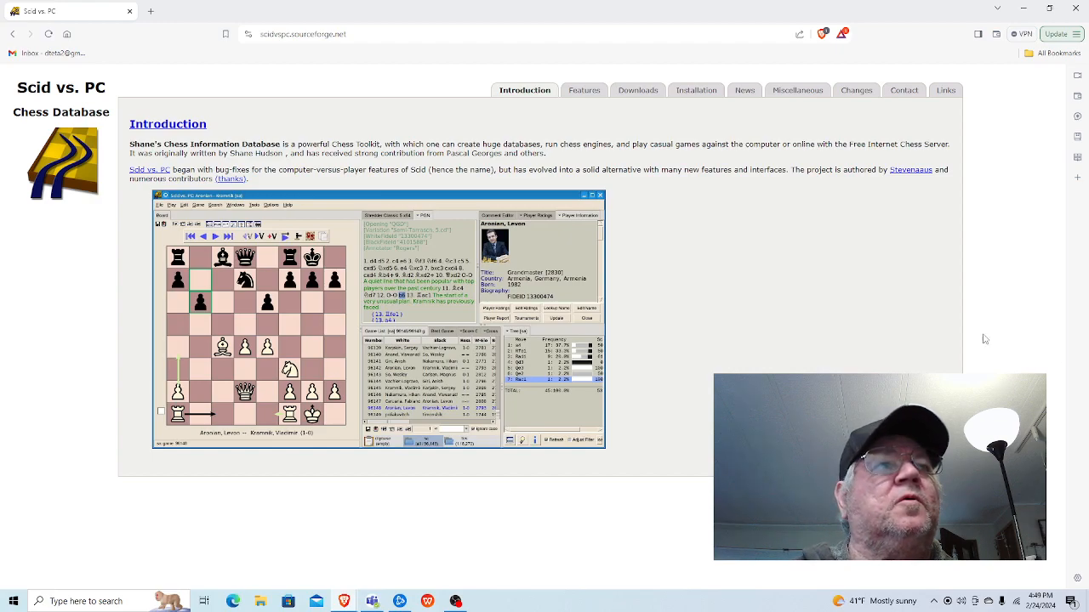
pyautogui.moveTo(905, 340)
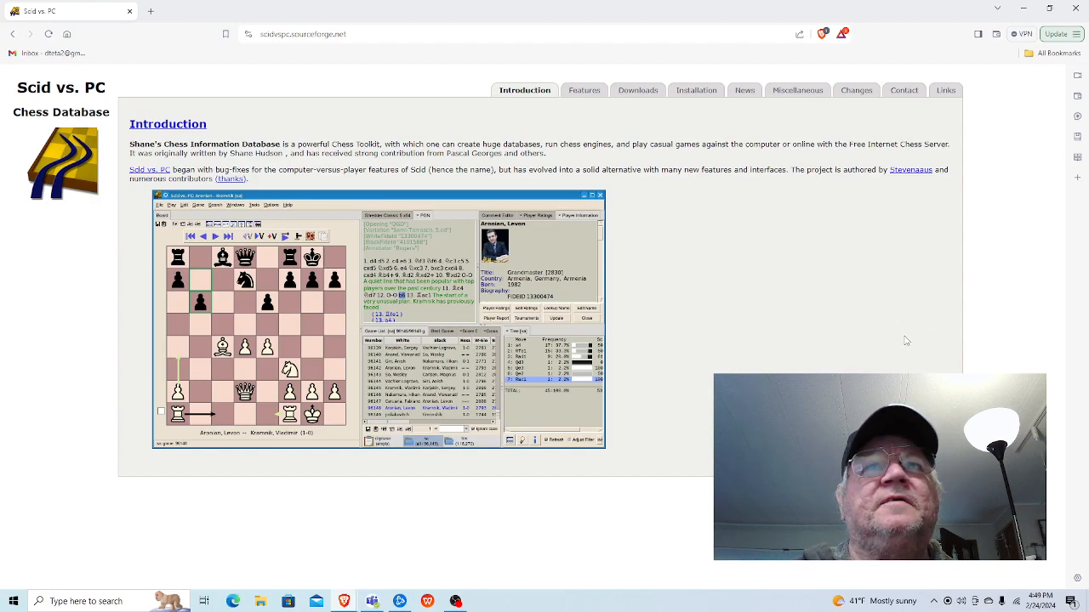